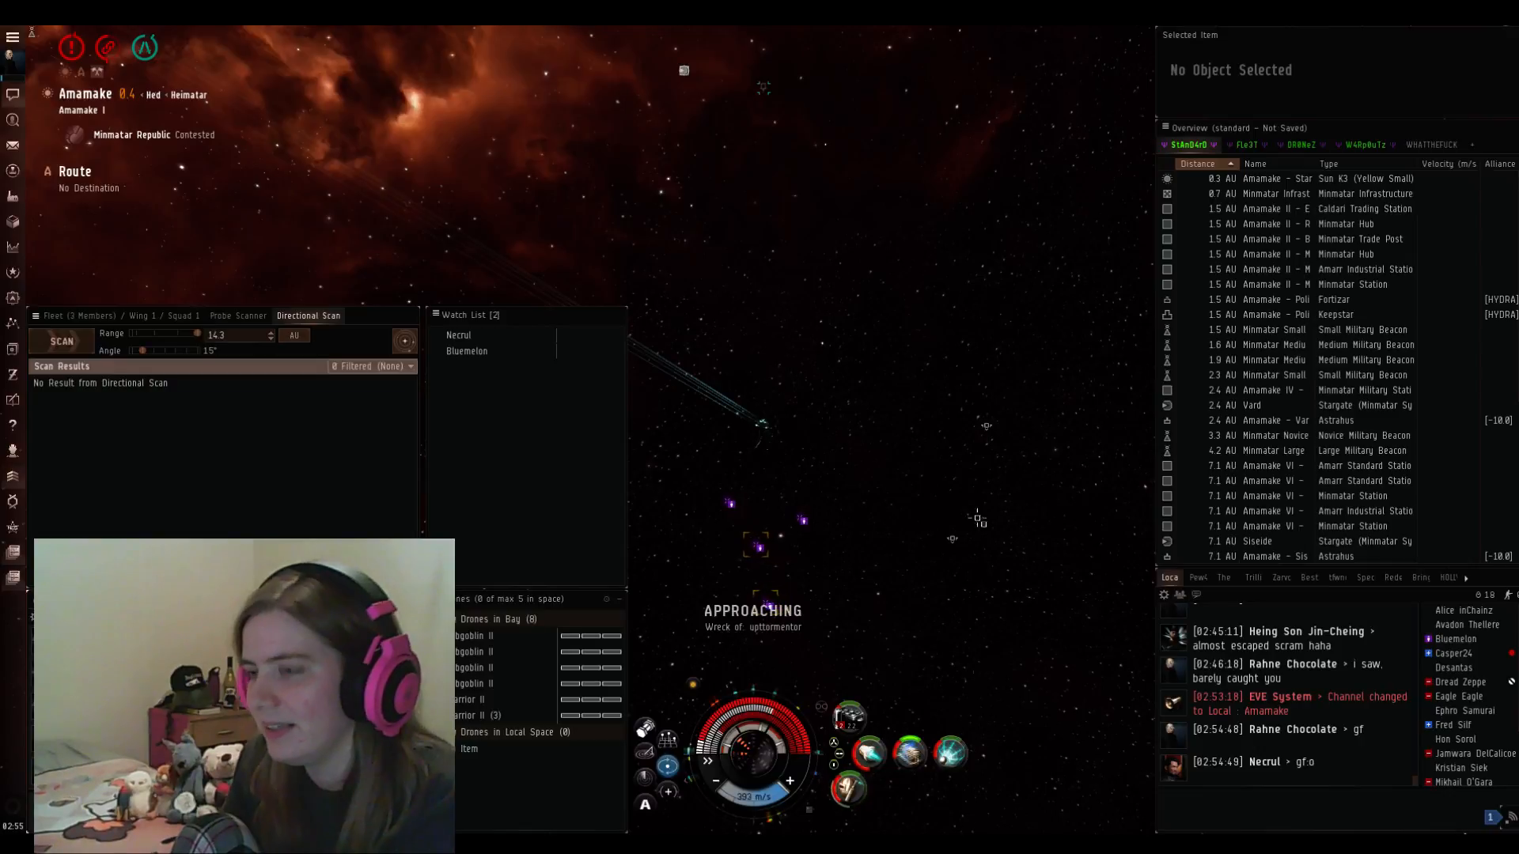
# Step: Bring up a weapon module's options, then show the notification history with the new kill report
pyautogui.rightClick(848, 719)
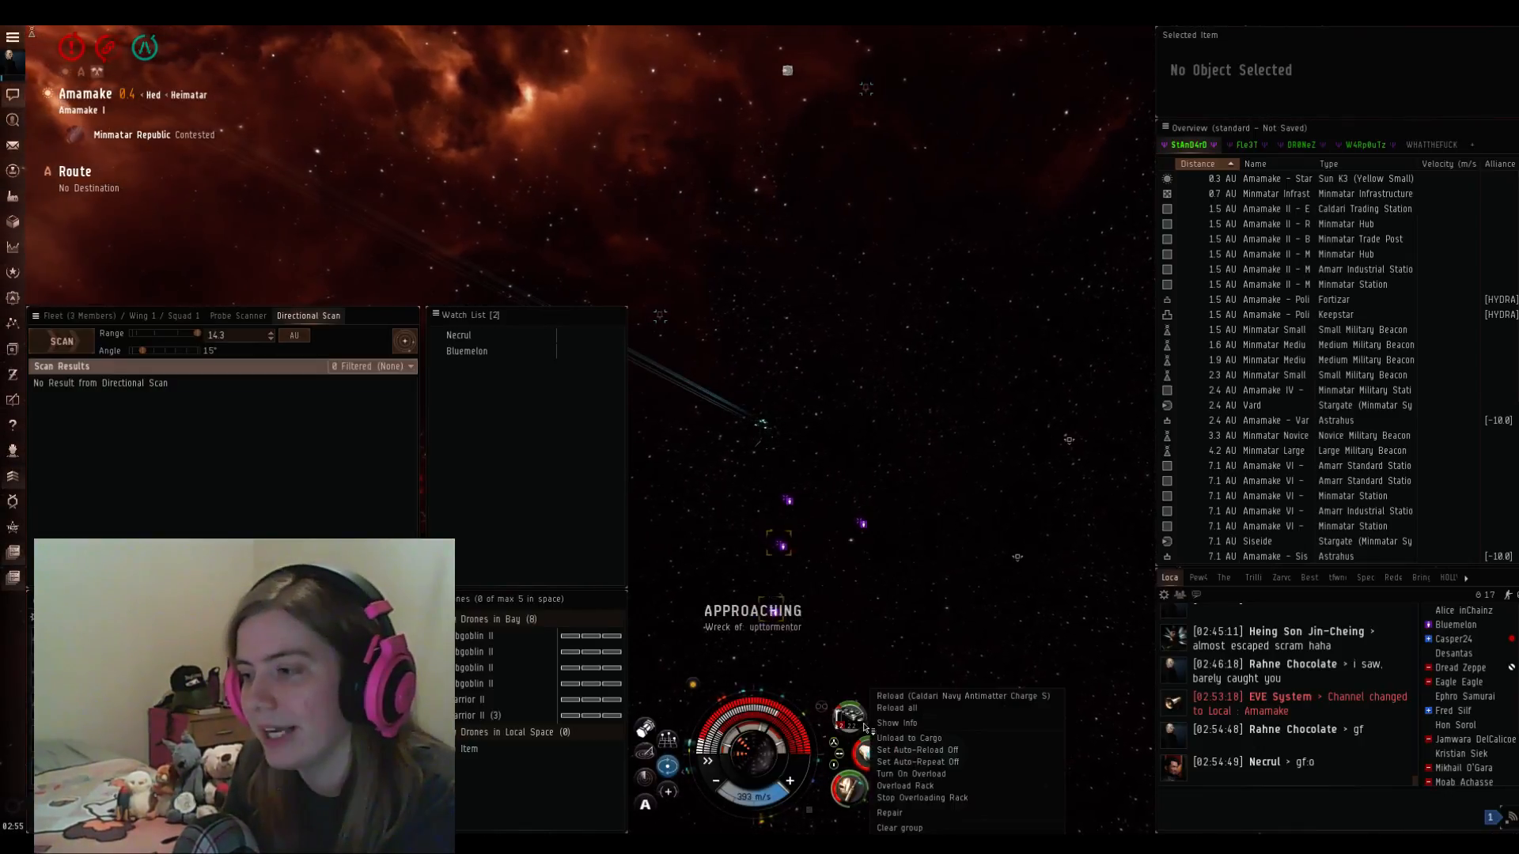
pyautogui.click(897, 697)
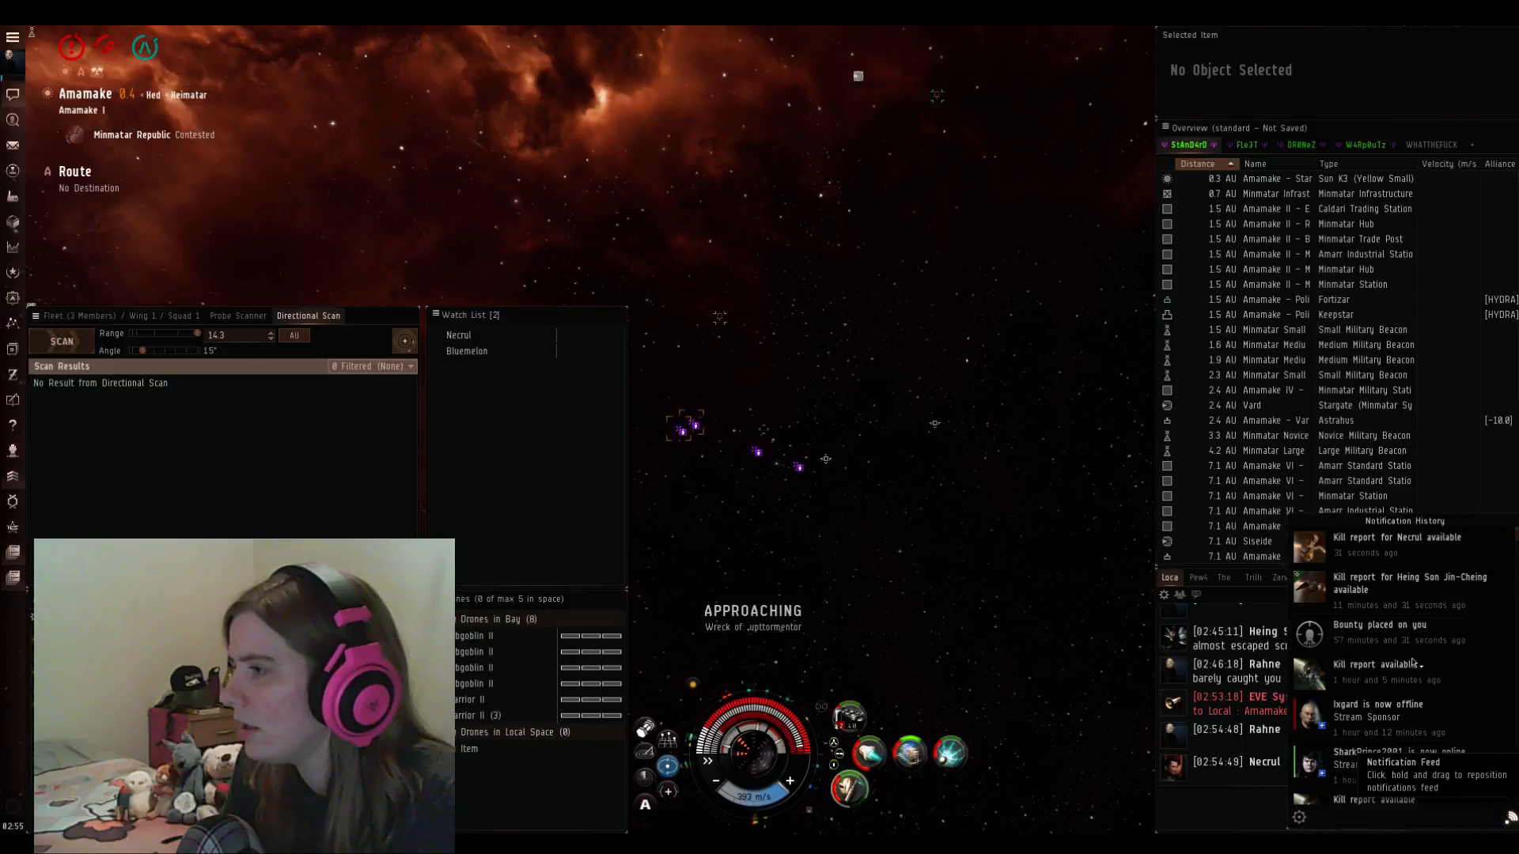
# Step: Read the Tormentor kill report's fitting and cargo, then close it
pyautogui.click(1397, 536)
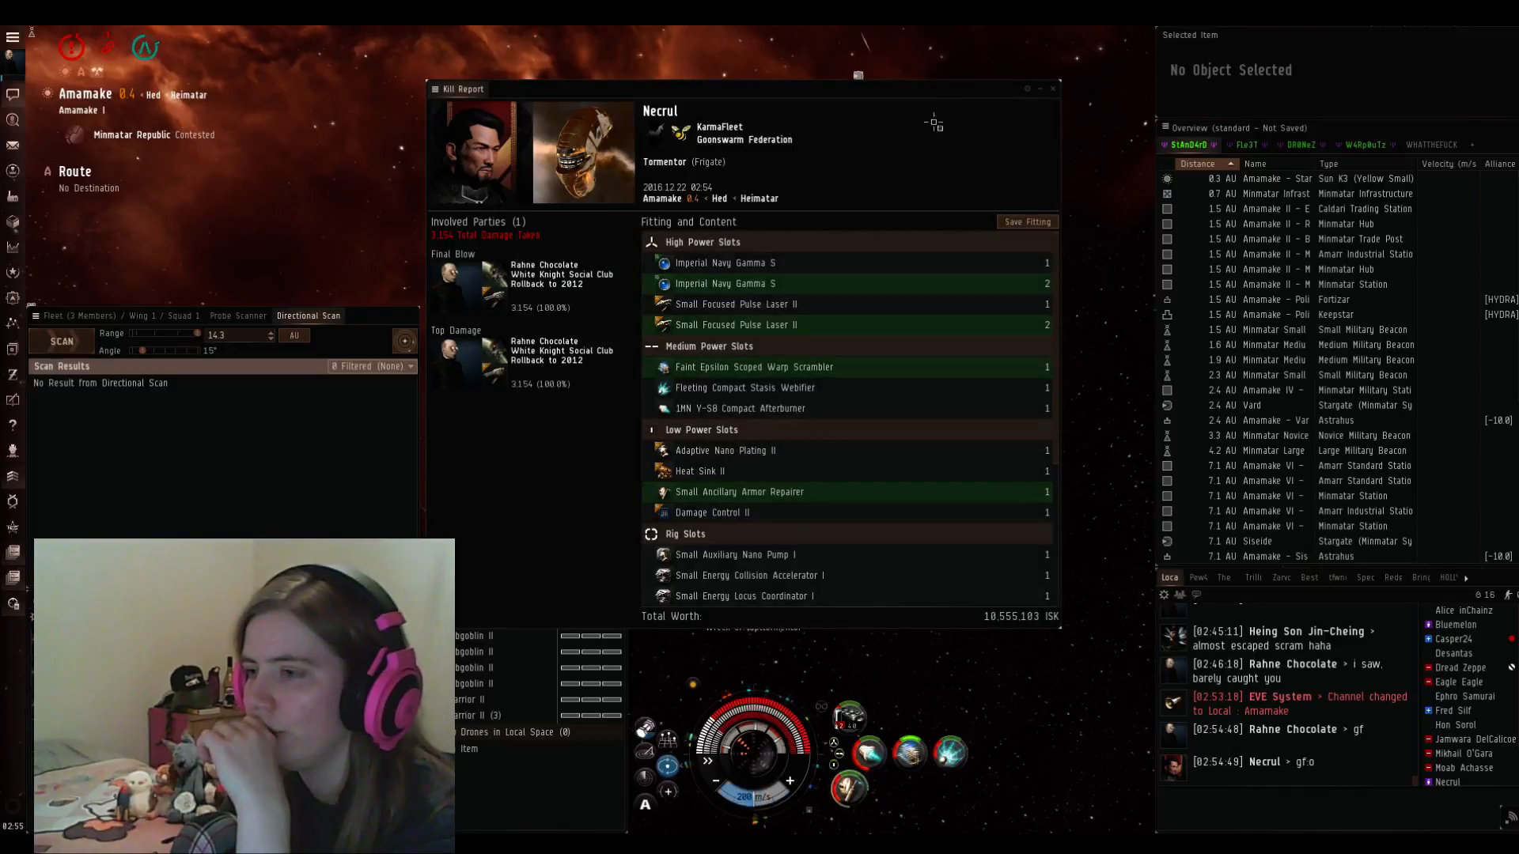
pyautogui.scroll(-3)
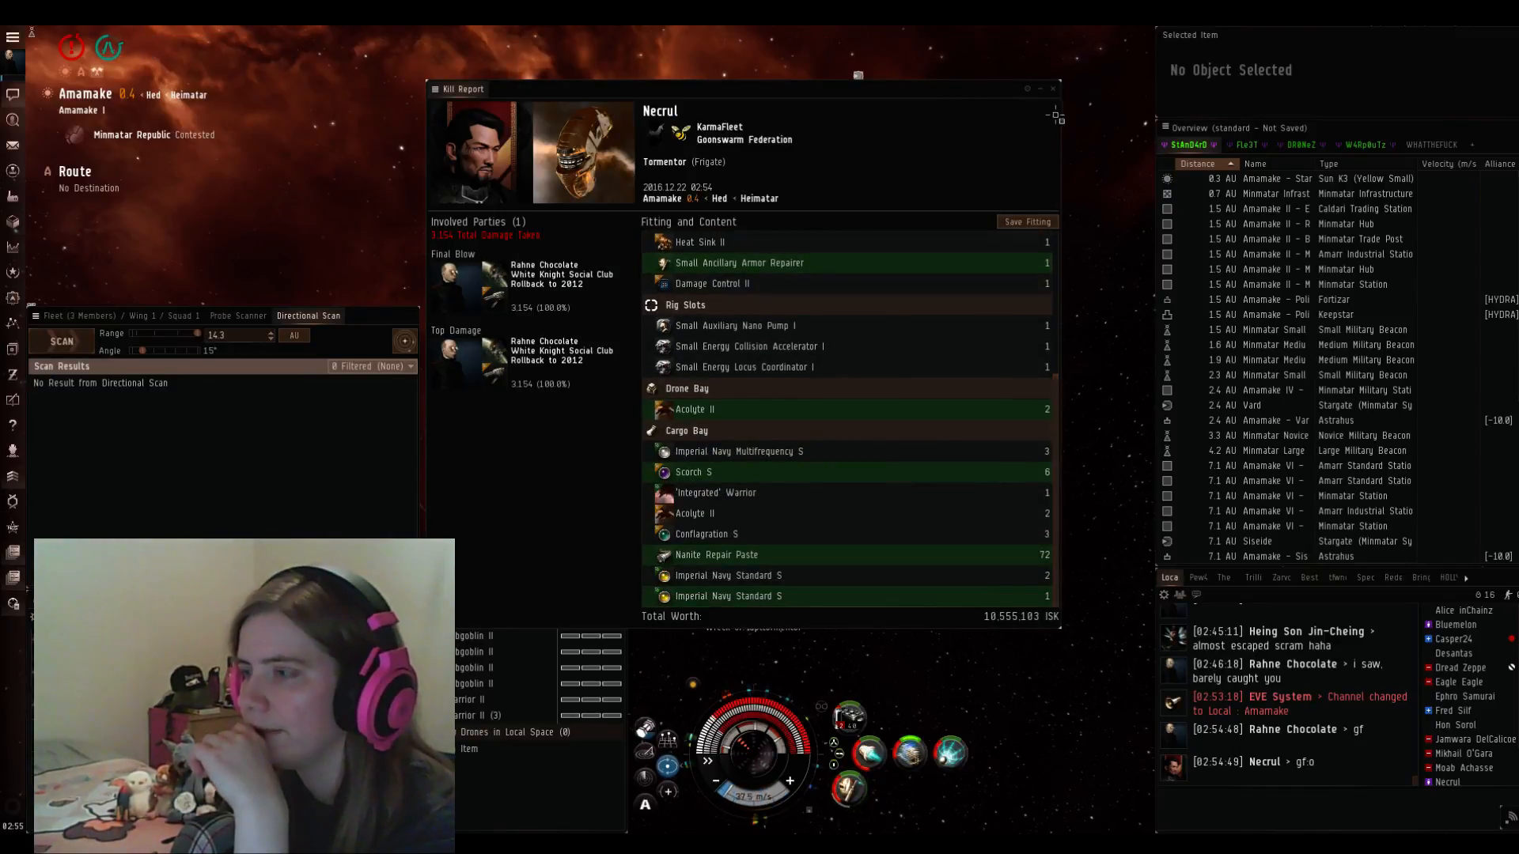
pyautogui.click(1054, 89)
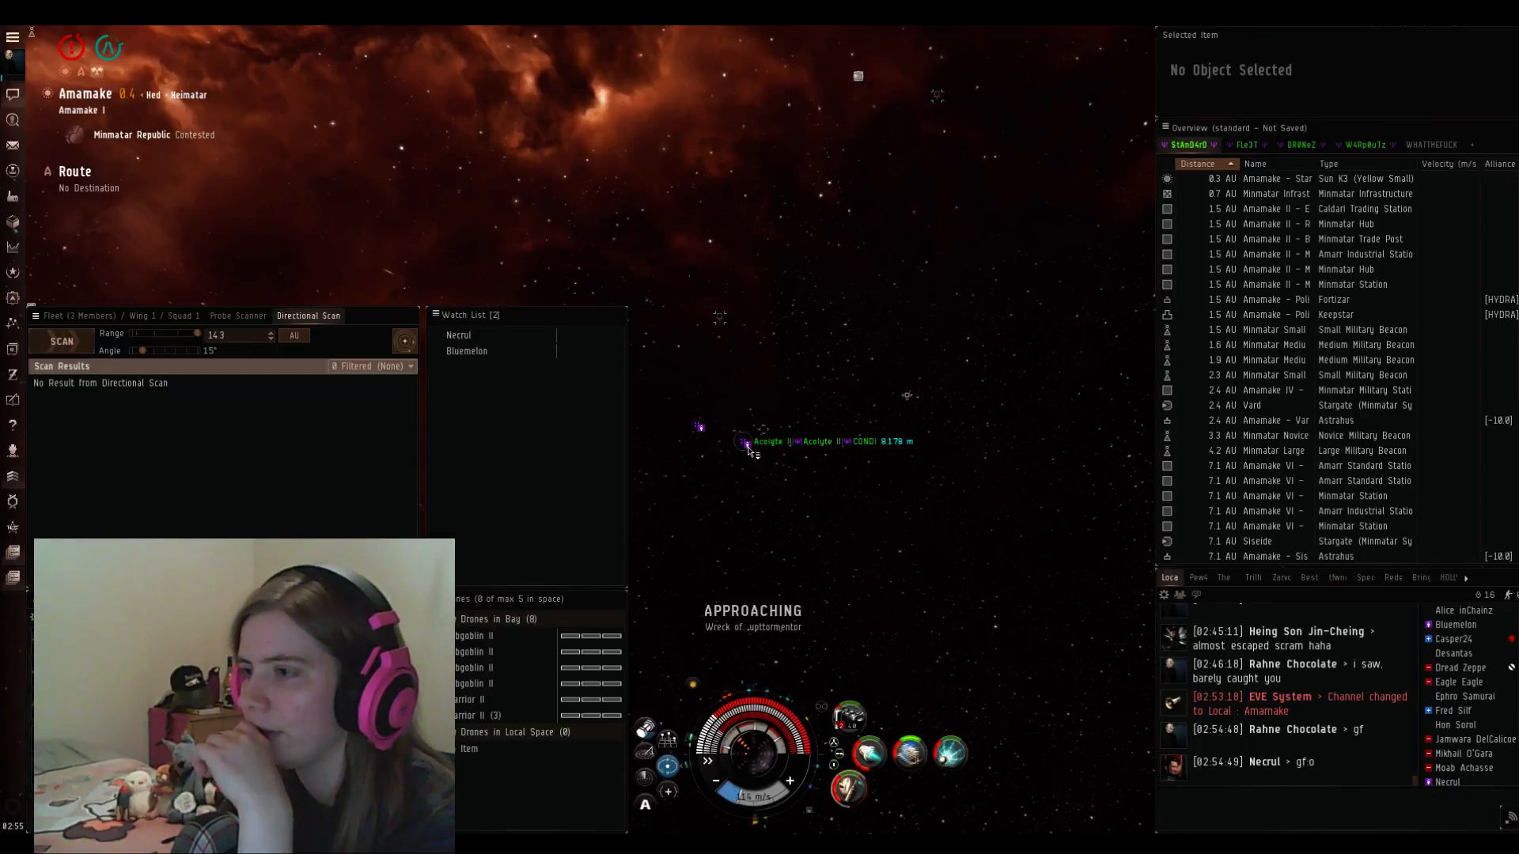